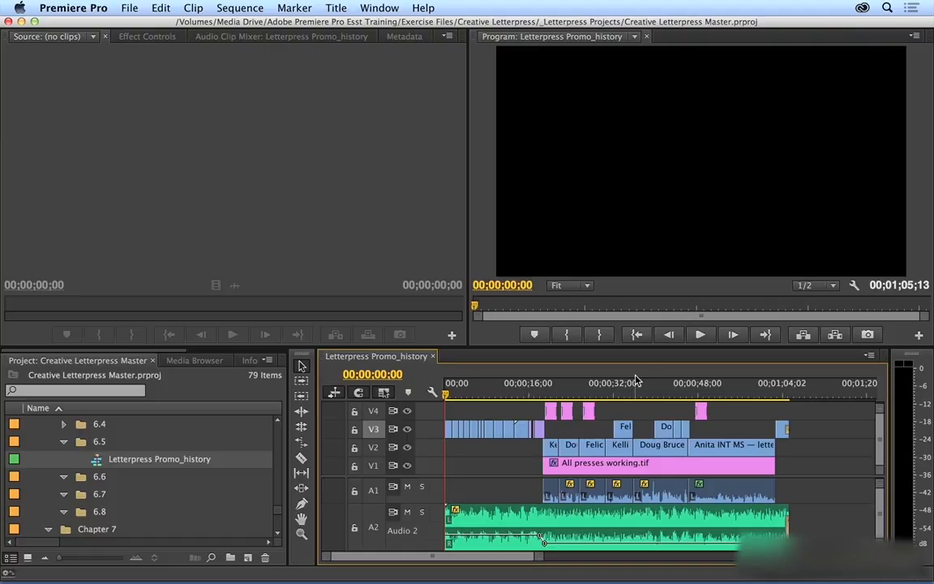
Park the playhead near 00;00;40;15 so the press footage shows in the program monitor
{"action": "left_click", "coordinate": [658, 383]}
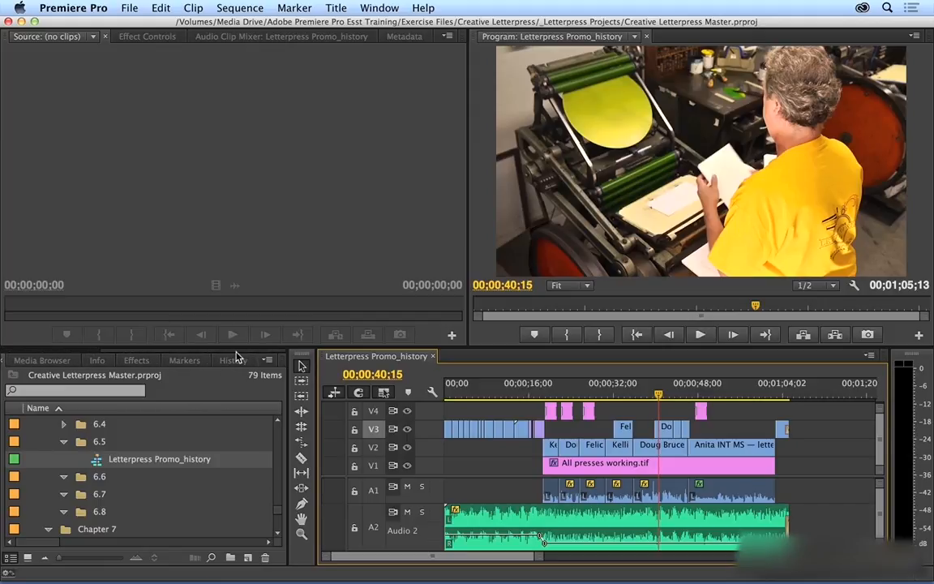
Show the History panel listing past edits, ending with the rename to 'Letterpress Promo_history'
{"action": "left_click", "coordinate": [233, 360]}
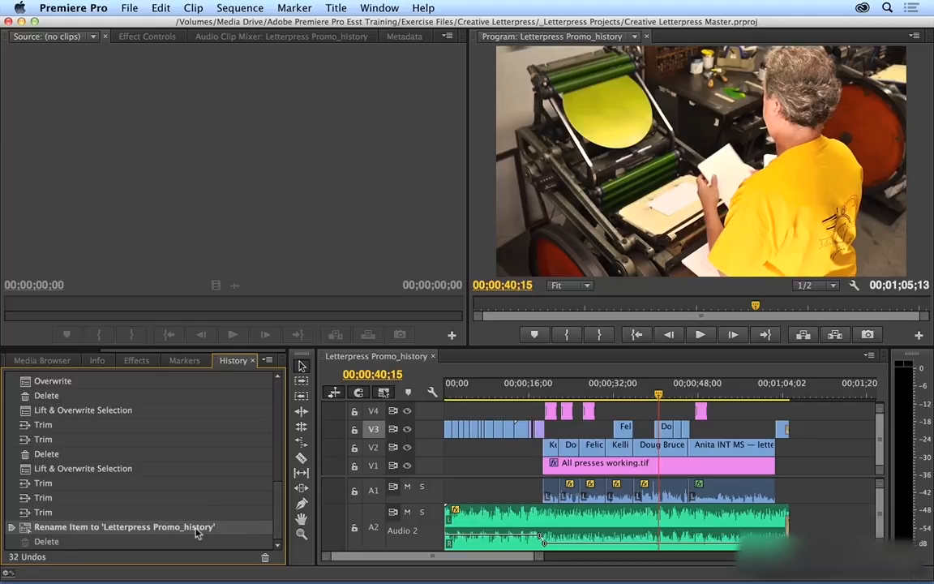
{"action": "mouse_move", "coordinate": [149, 536]}
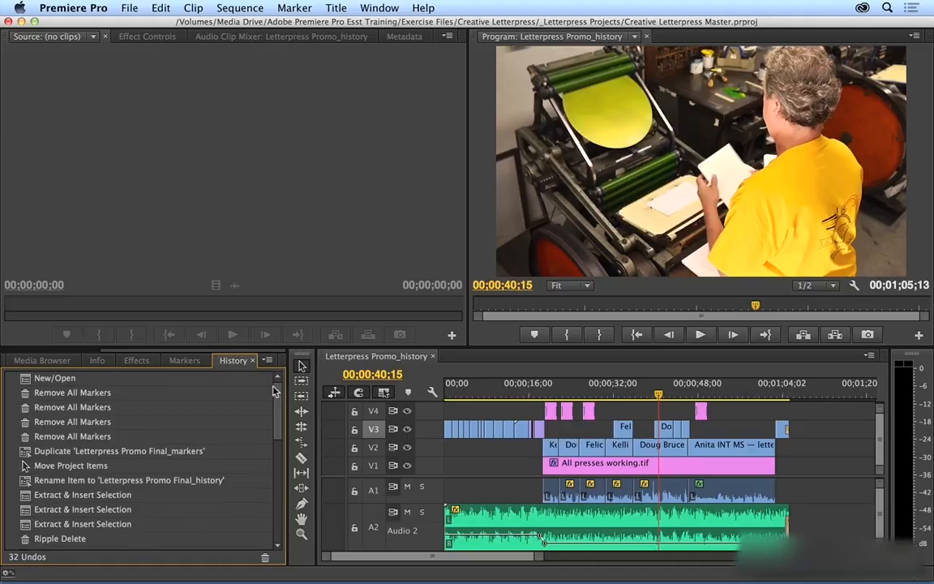
{"action": "scroll", "scroll_direction": "down", "scroll_amount": 3}
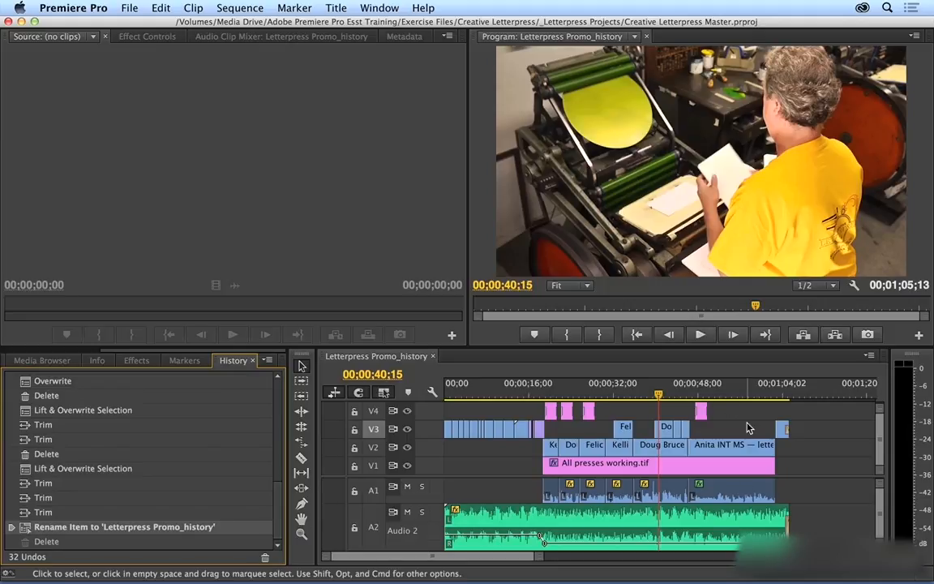
{"action": "mouse_move", "coordinate": [226, 512]}
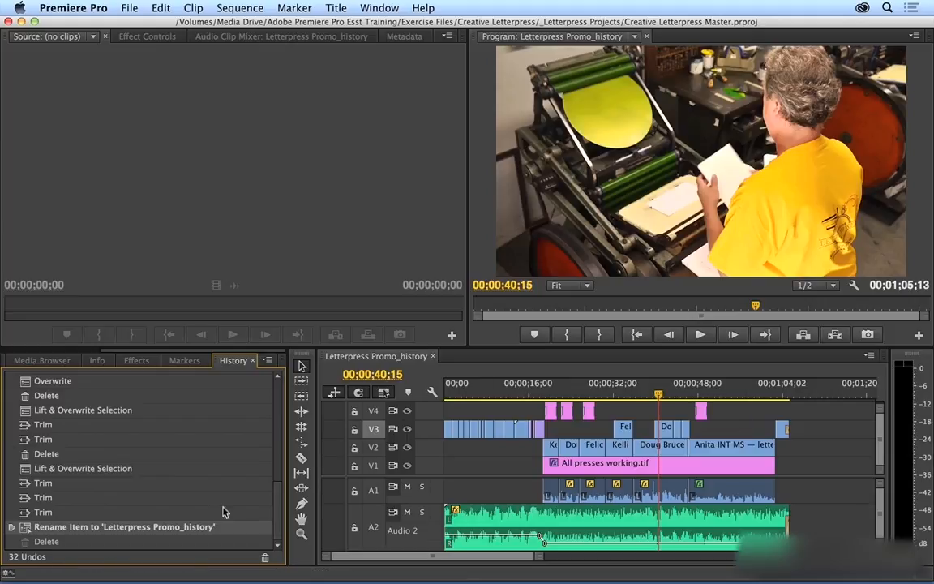
{"action": "mouse_move", "coordinate": [122, 418]}
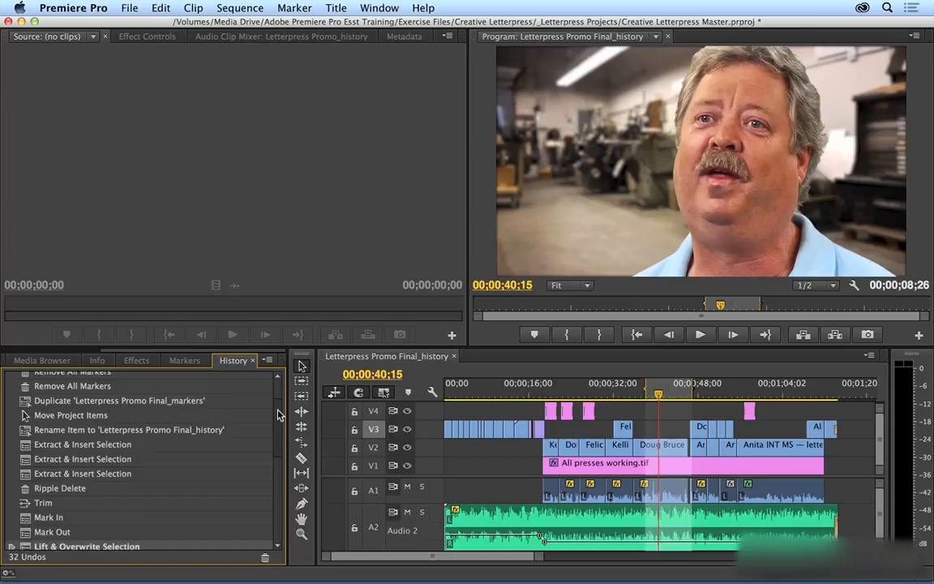
Revert the sequence to the earlier Lift & Overwrite Selection history entry, restoring the removed clips
{"action": "scroll", "scroll_direction": "down", "scroll_amount": 3}
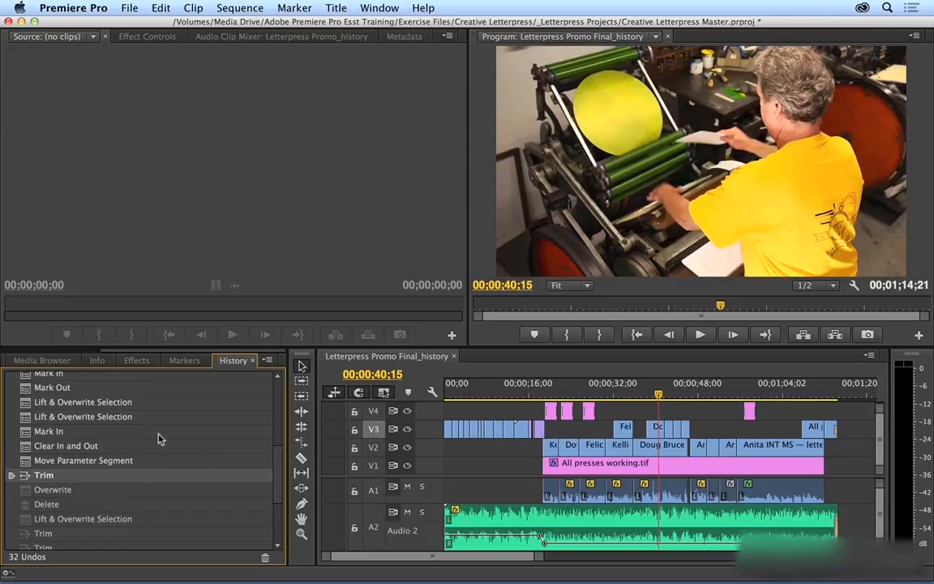
{"action": "mouse_move", "coordinate": [156, 521]}
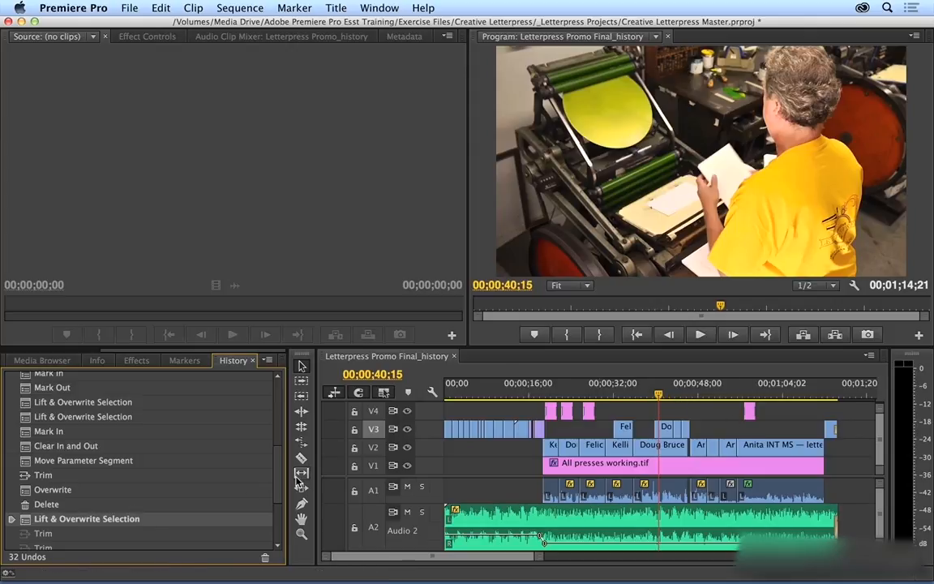
Delete a clip on the restored timeline so the history now ends with Delete (24 Undos)
{"action": "scroll", "scroll_direction": "down", "scroll_amount": 3}
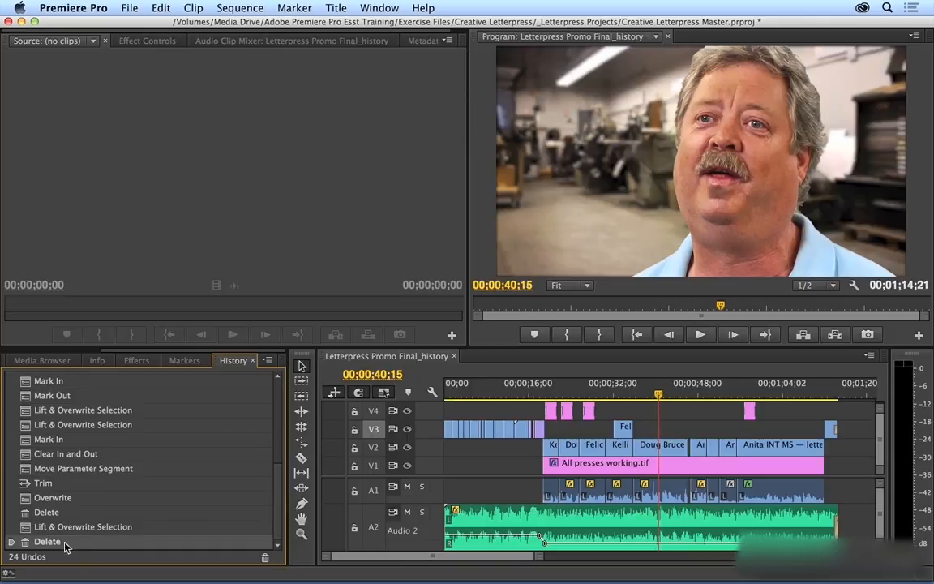
{"action": "mouse_move", "coordinate": [91, 545]}
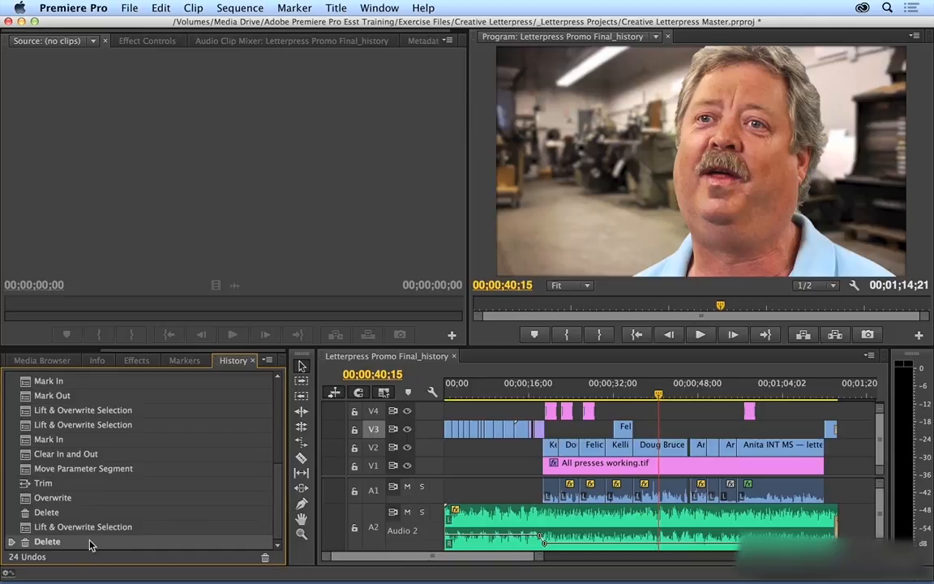